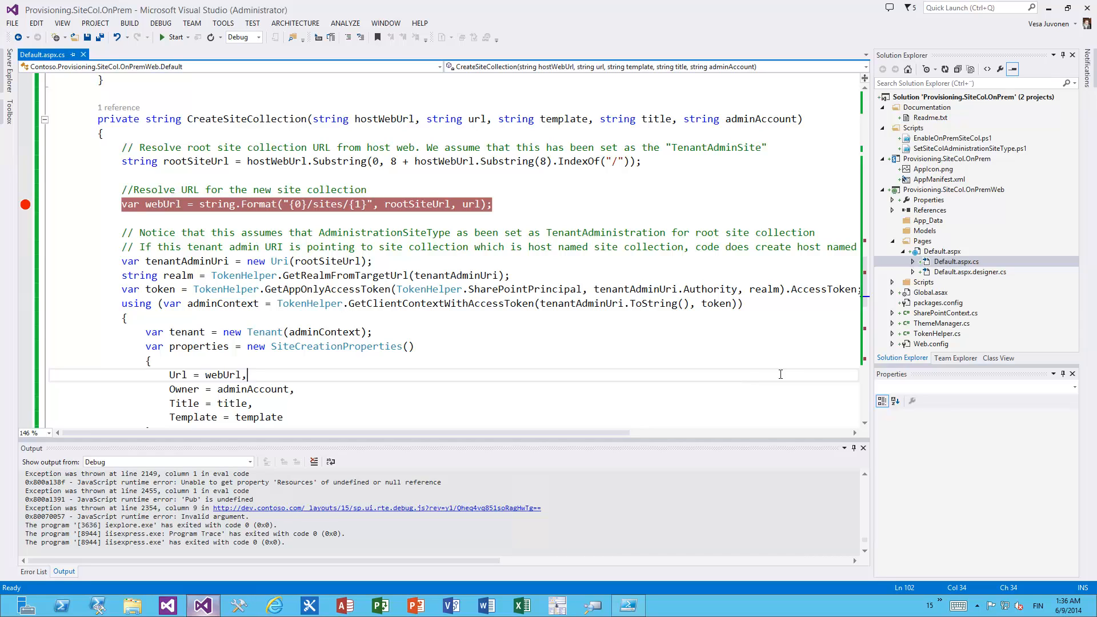
Load the solution's Scripts-folder .ps1 files into Windows PowerShell ISE
click(952, 96)
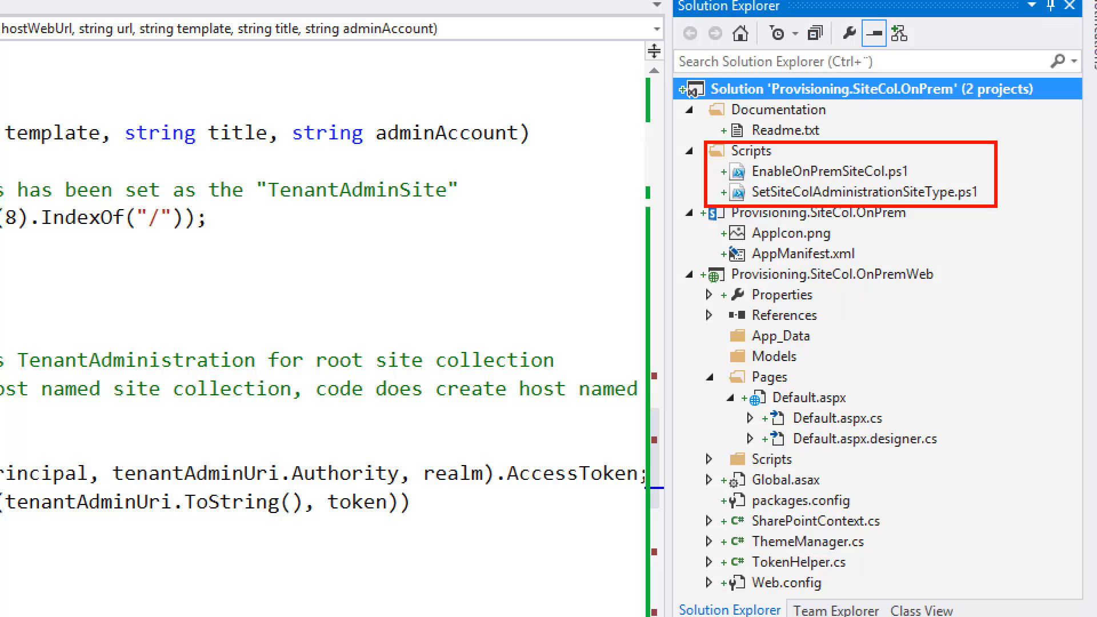
mouse_move(598, 294)
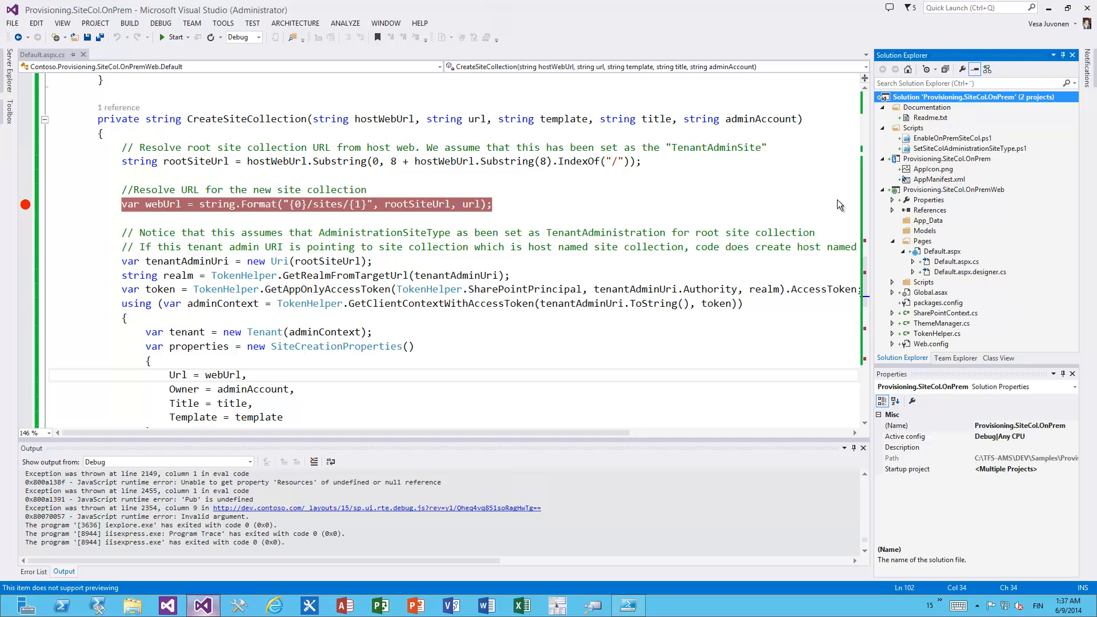
mouse_move(619, 481)
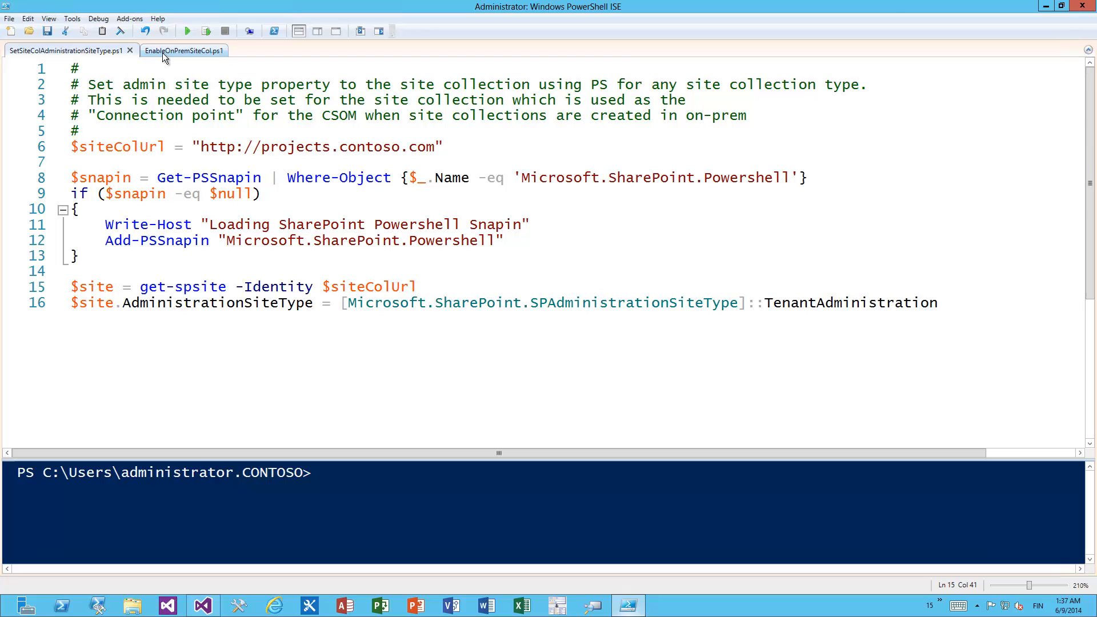
click(184, 50)
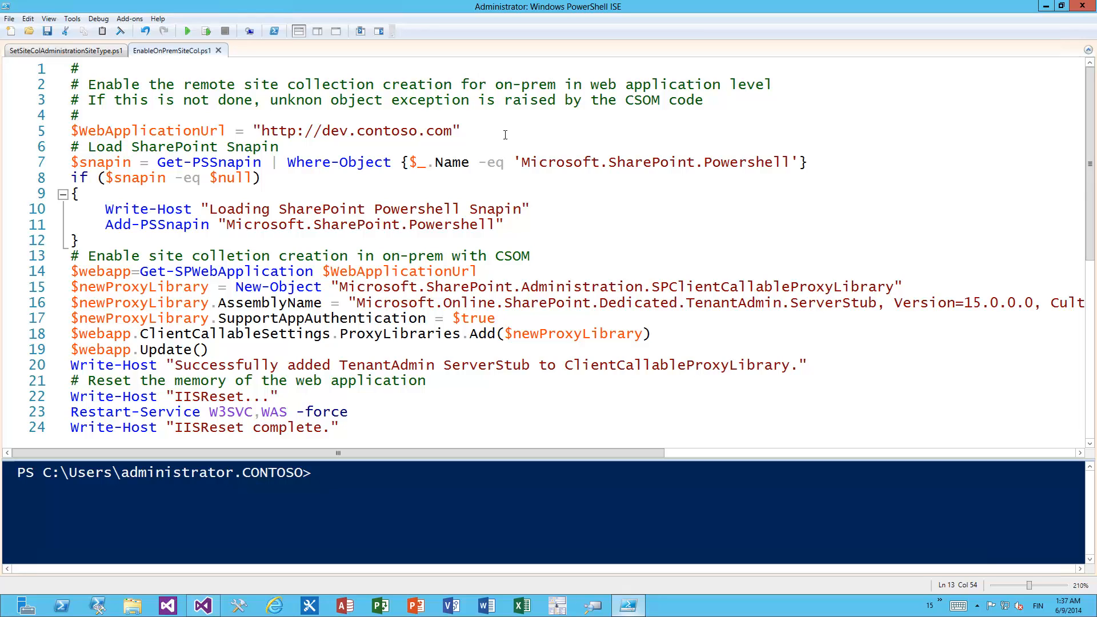
drag(263, 130, 461, 131)
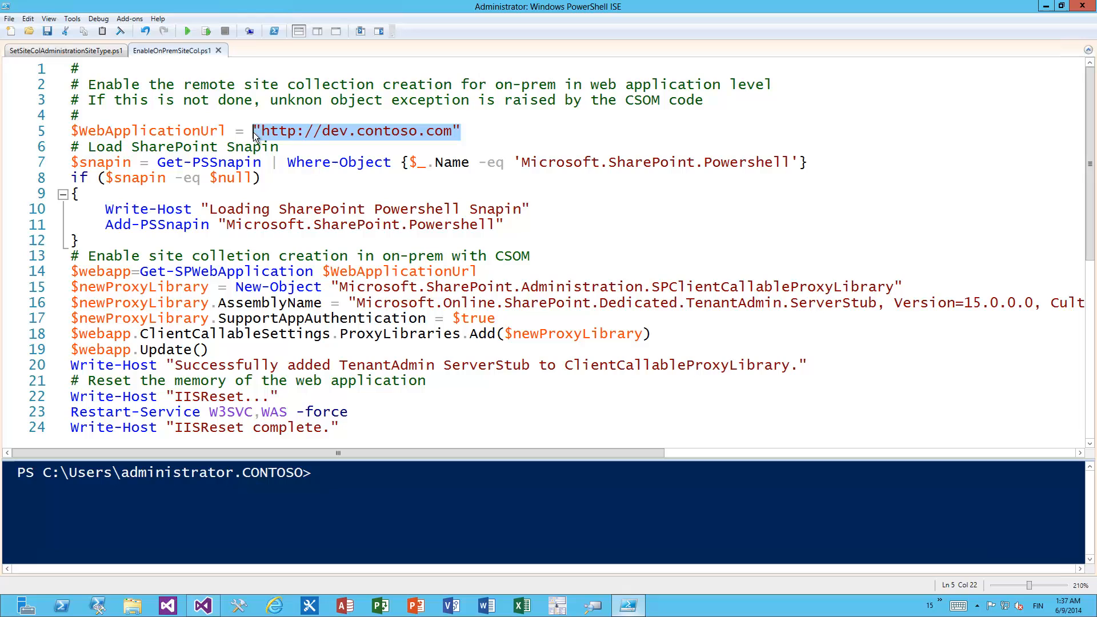
mouse_move(290, 138)
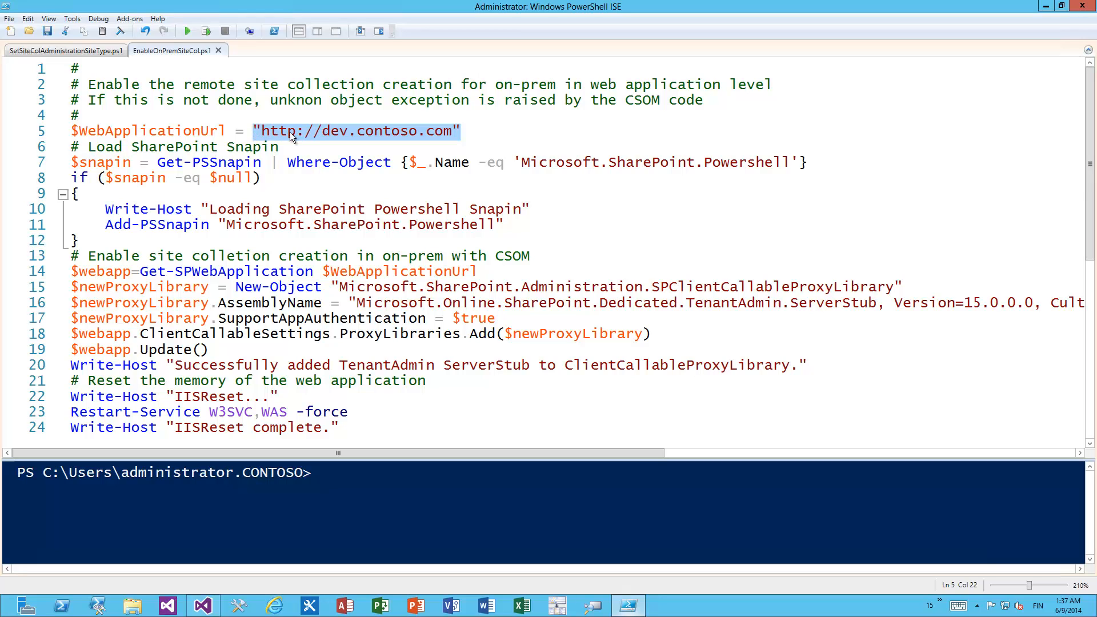
mouse_move(322, 138)
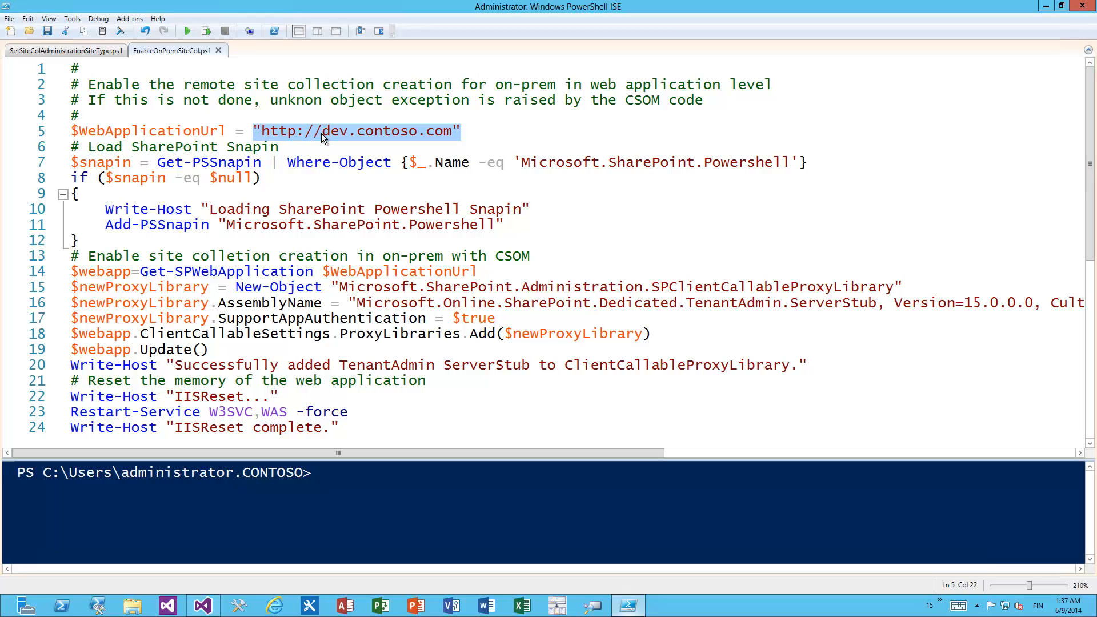
mouse_move(326, 147)
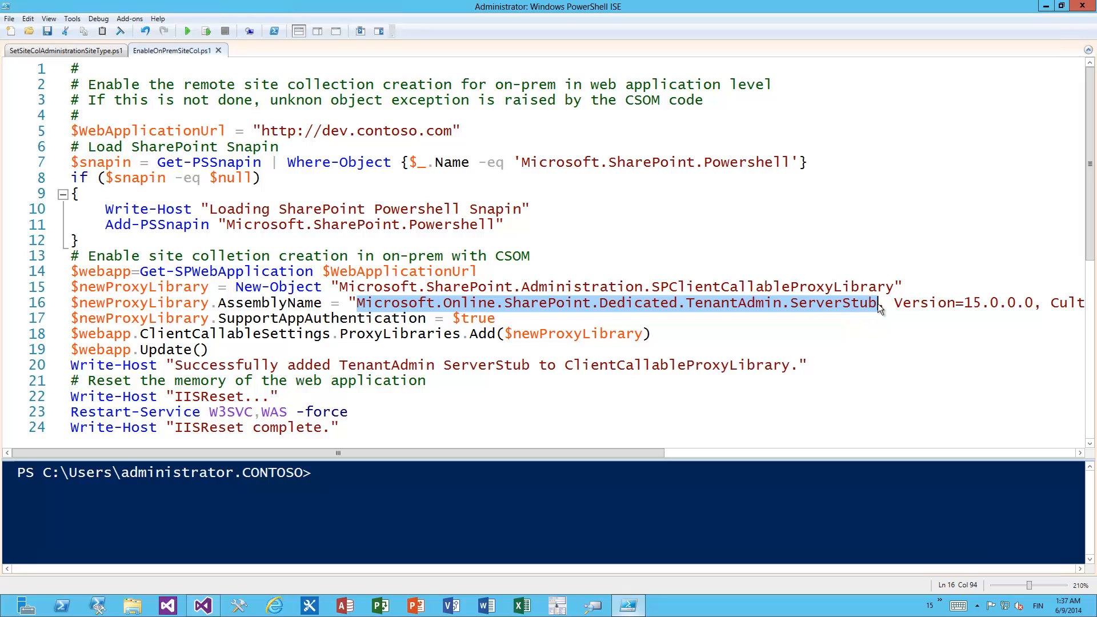
click(603, 322)
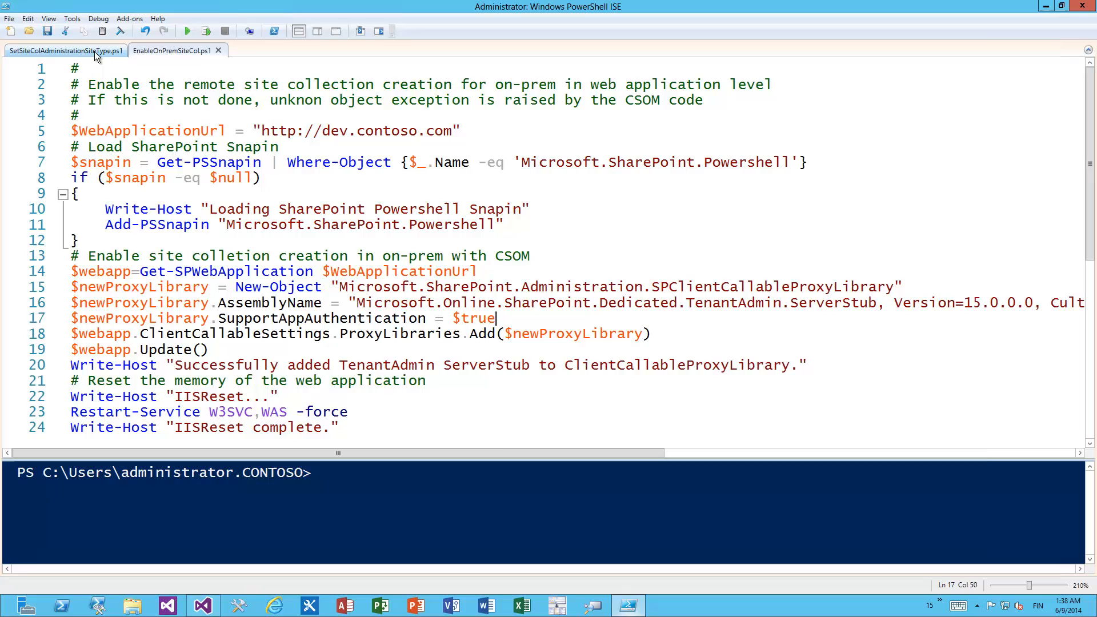
Review SetSiteColAdministrationSiteType.ps1's projects.contoso.com URL and TenantAdministration site type
click(63, 50)
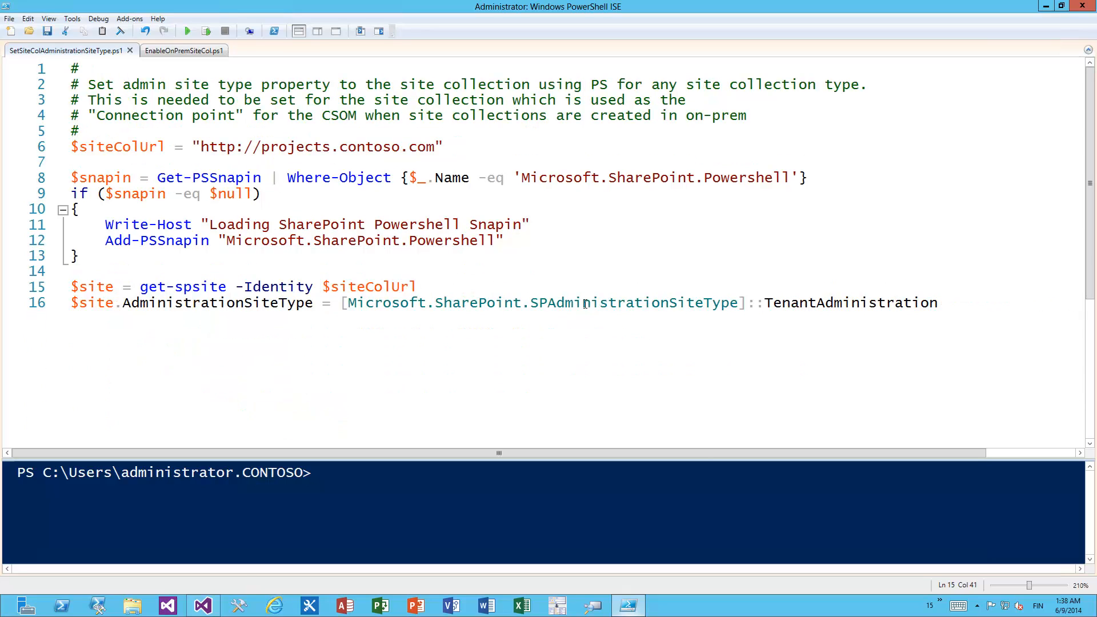
double_click(634, 301)
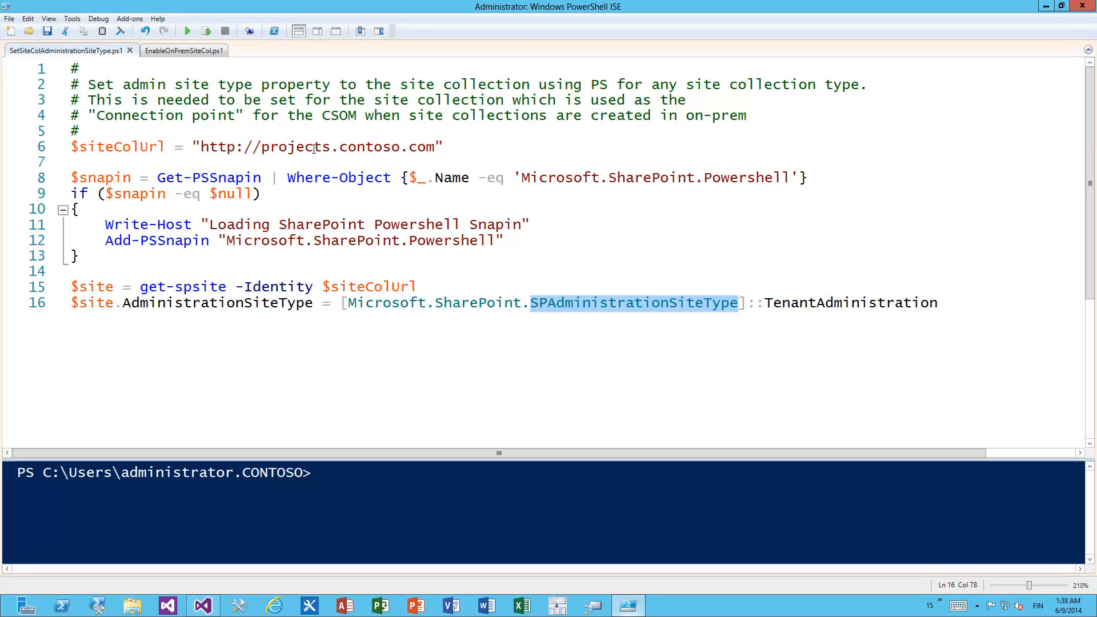
double_click(297, 146)
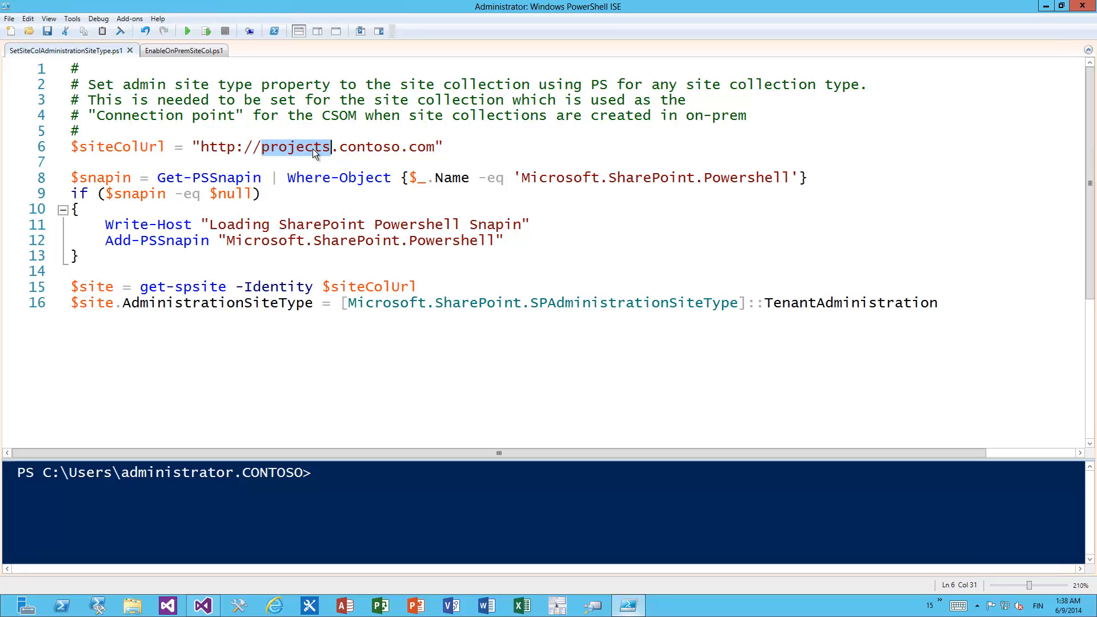
mouse_move(267, 299)
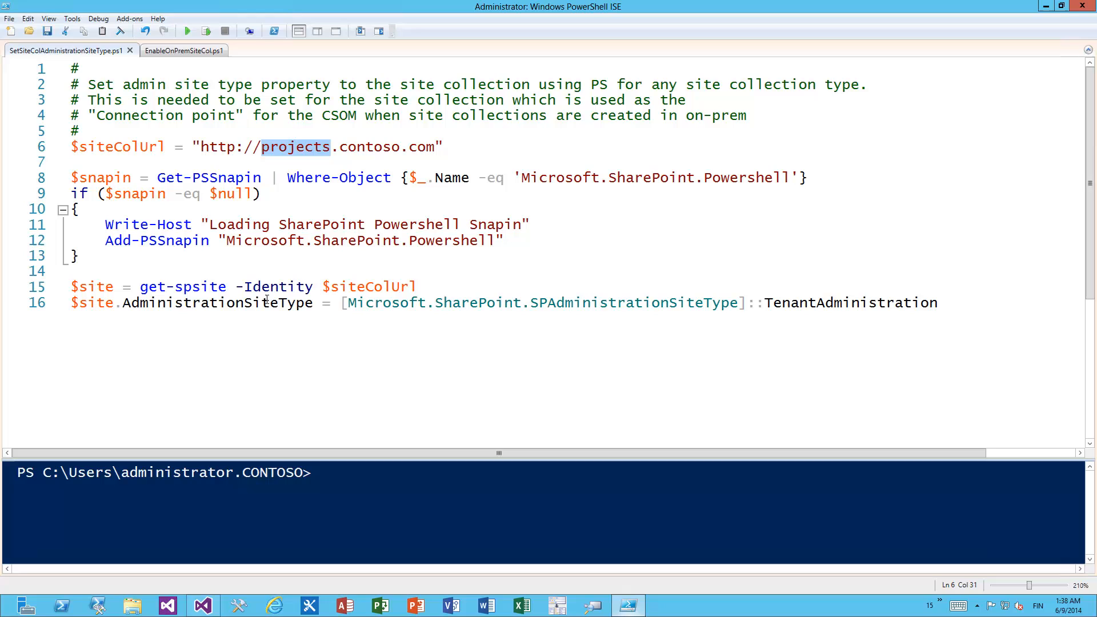
double_click(217, 302)
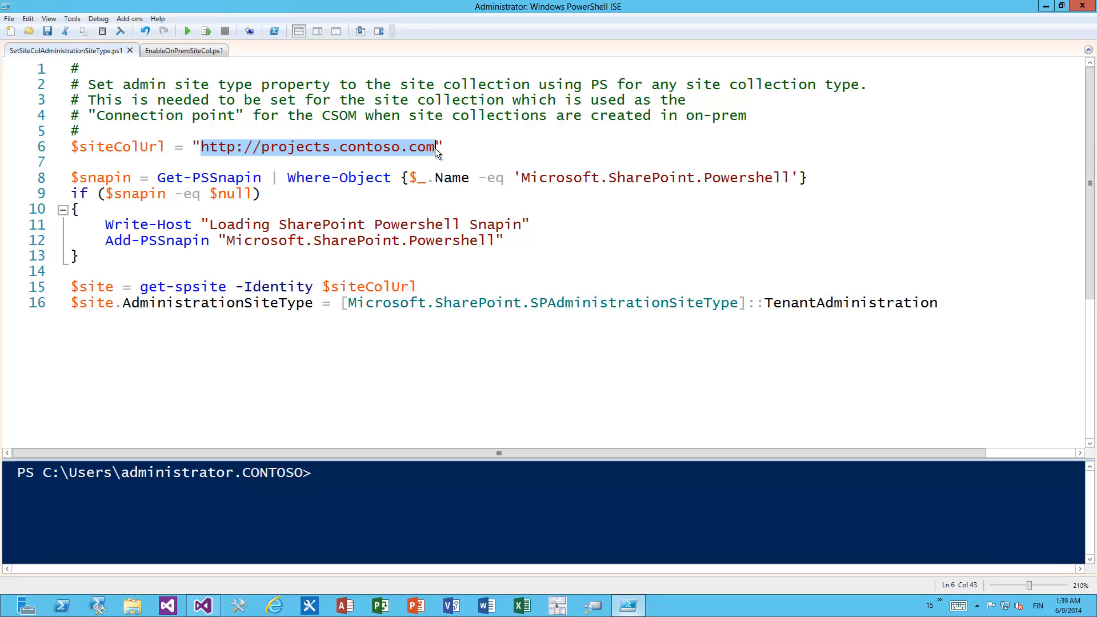
mouse_move(412, 175)
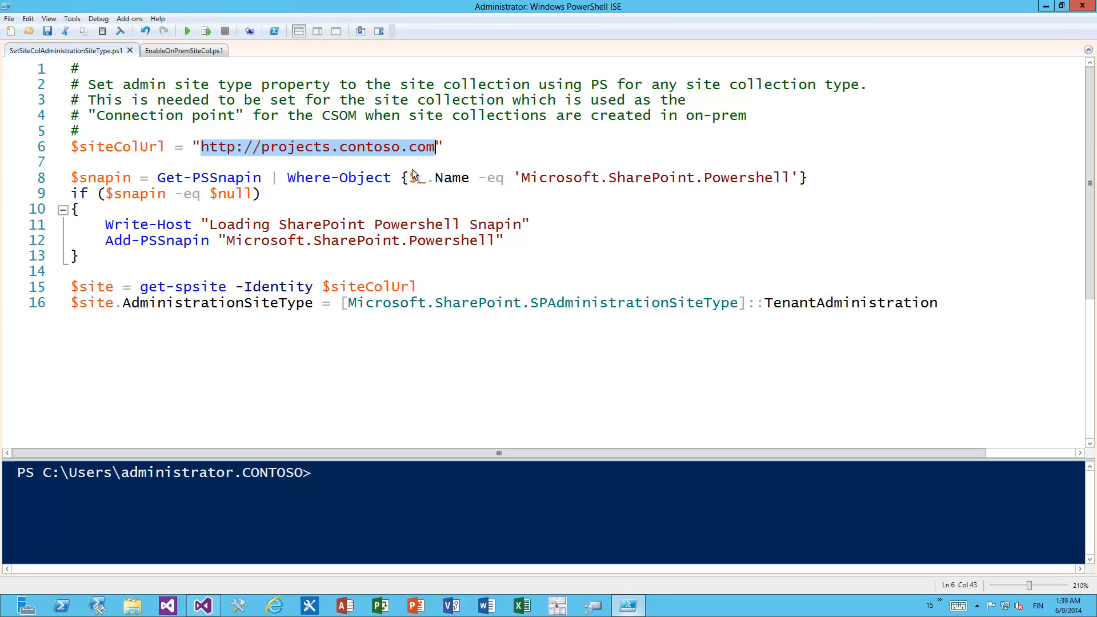
Choose the Super Team template in the Pick a template list on the creation form
click(201, 606)
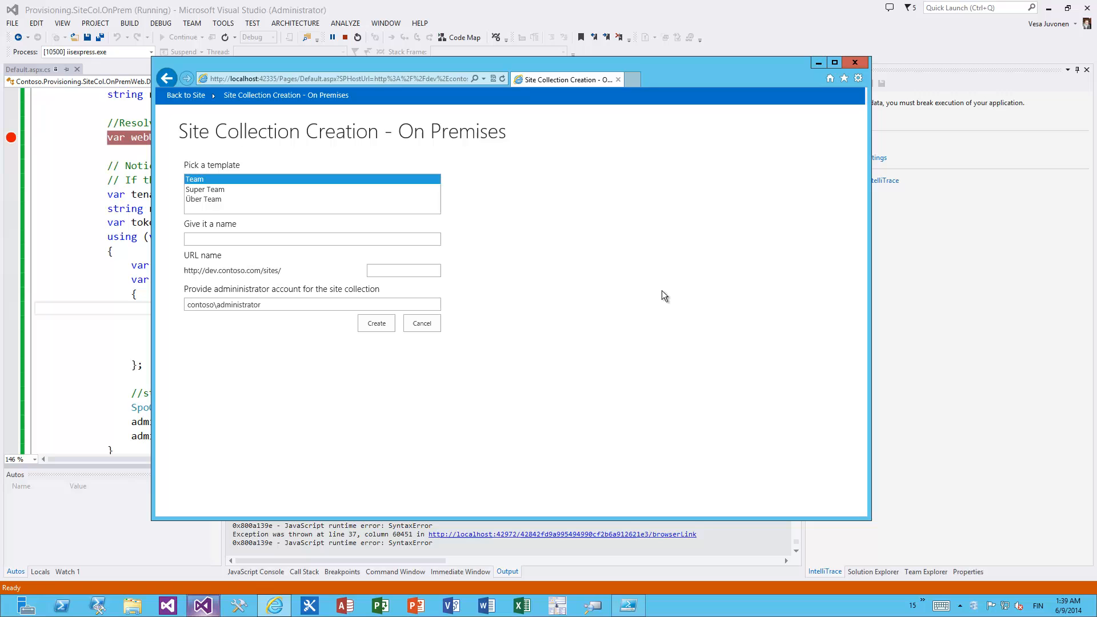
mouse_move(599, 265)
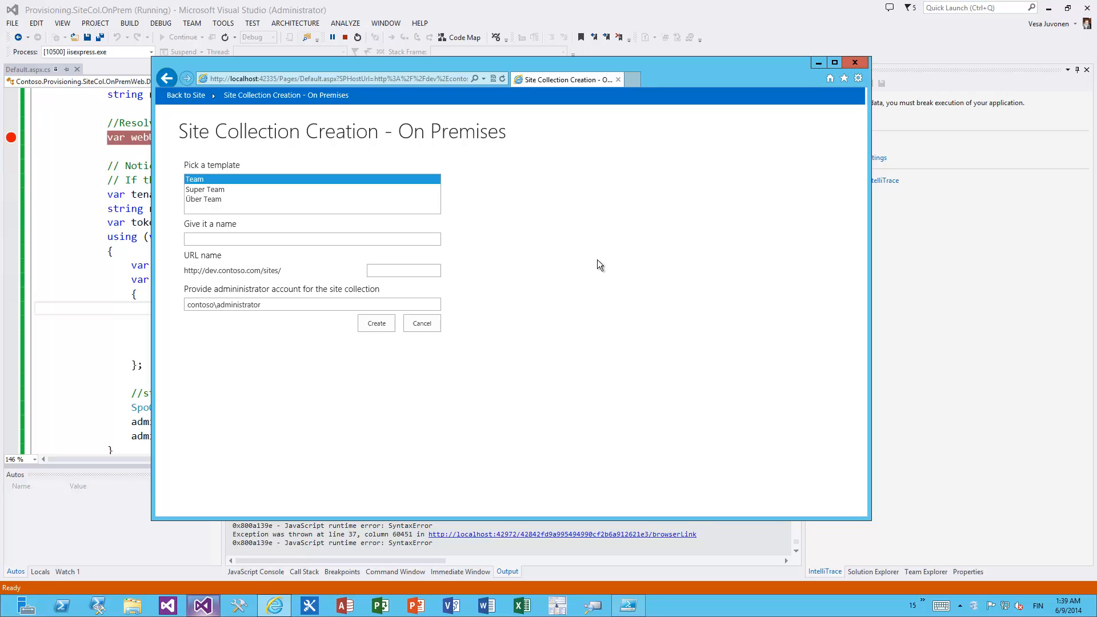
click(205, 189)
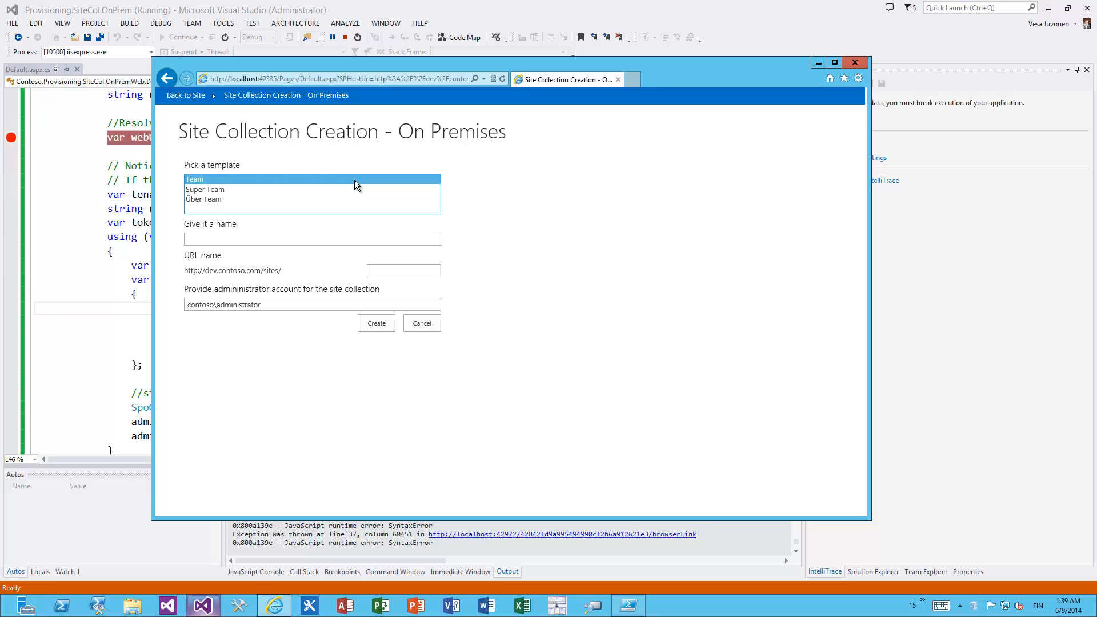
mouse_move(264, 205)
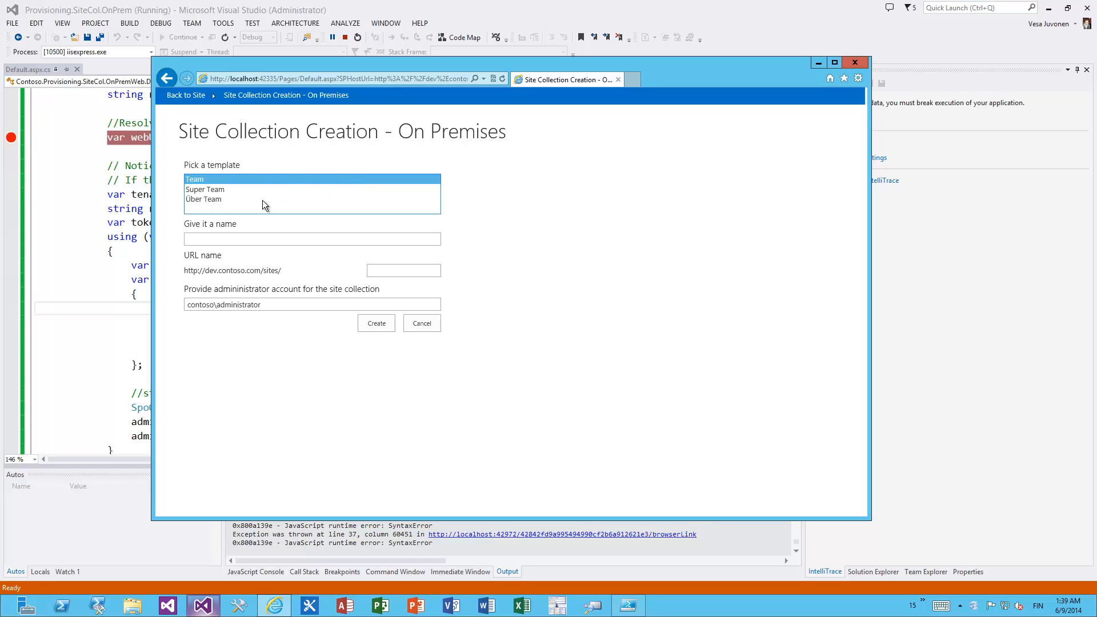
click(204, 188)
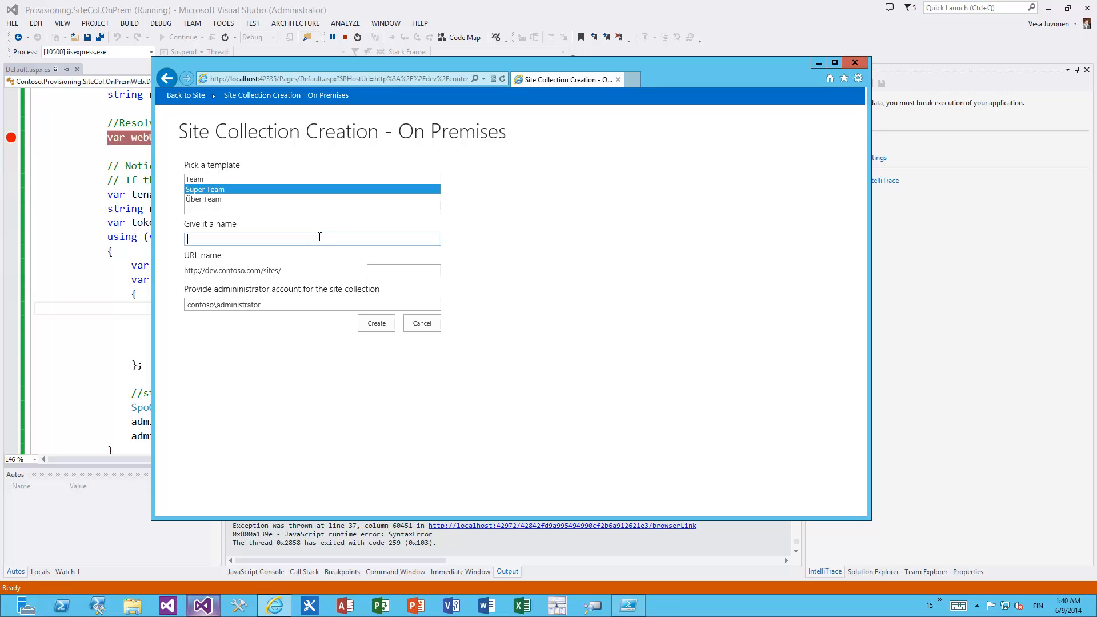
Create a Team-template site collection named Webcast at the Webcast URL for contoso\administrator
click(194, 179)
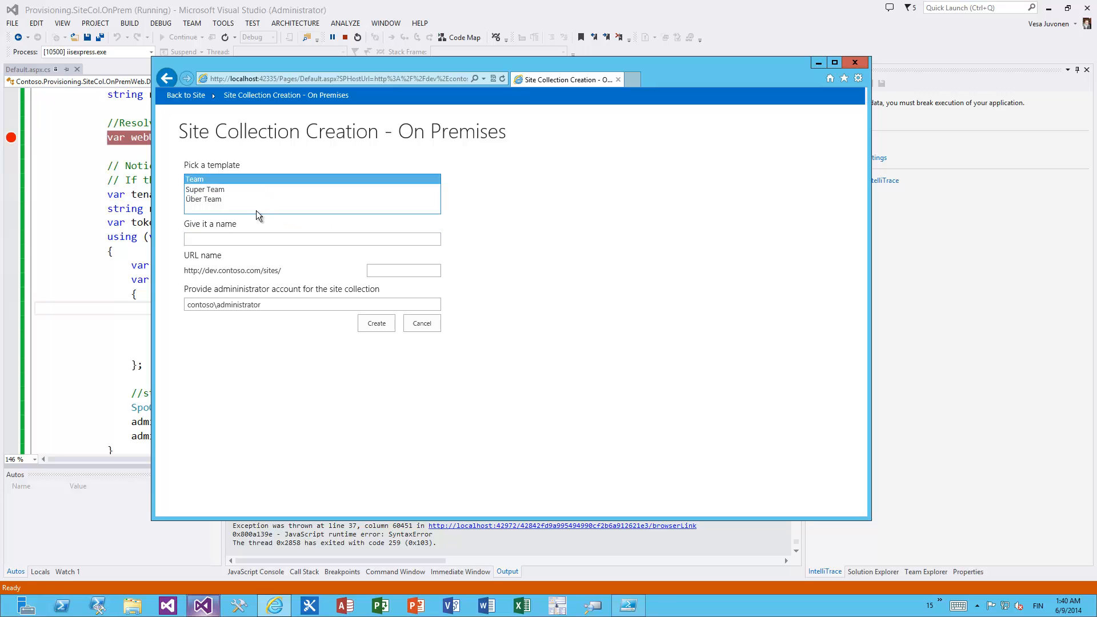
text(w)
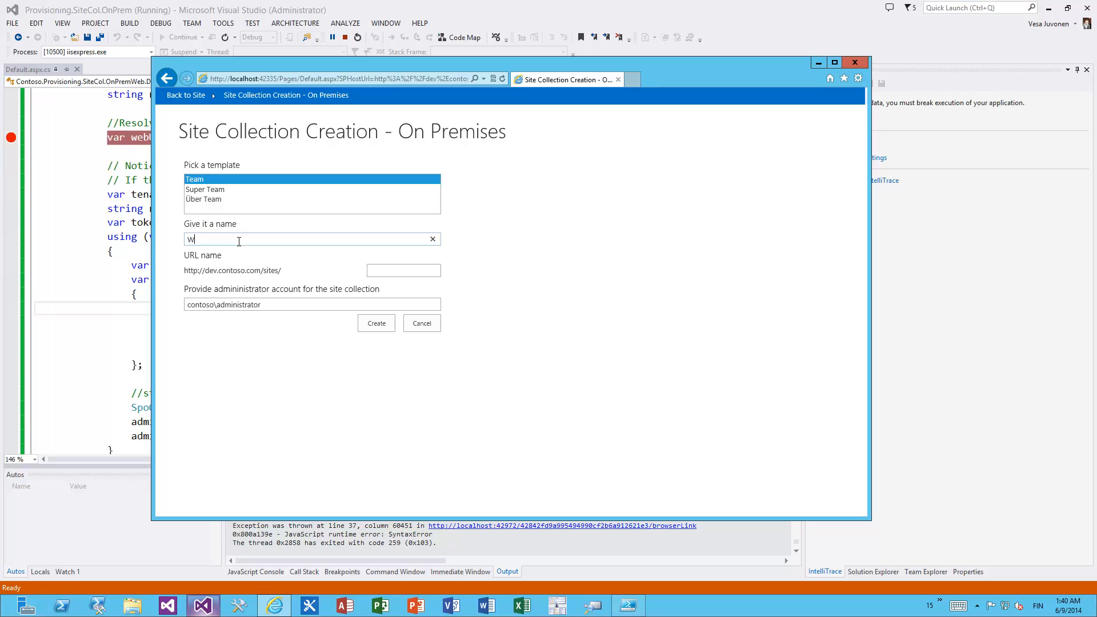
text(Webcast)
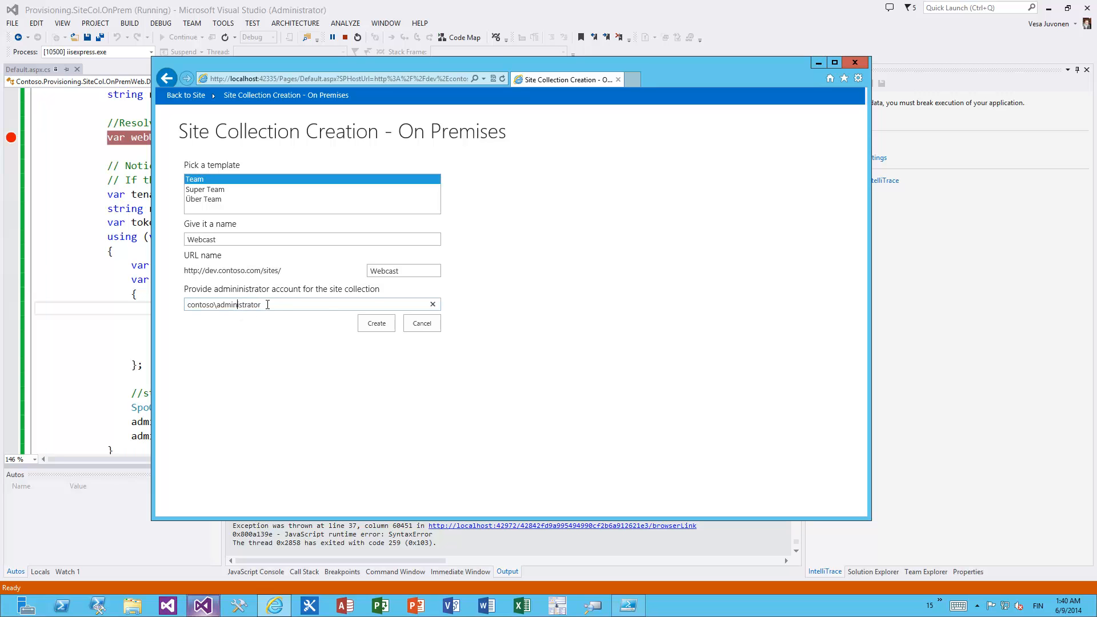
click(376, 322)
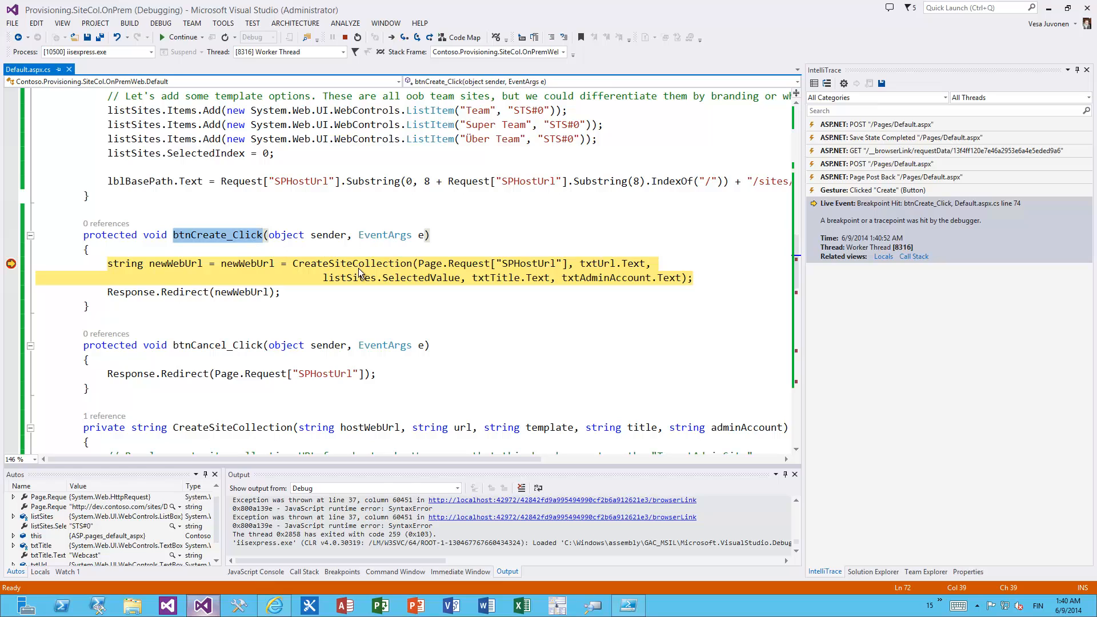
Step the debugger from the webUrl breakpoint past tenant.CreateSite(properties) to adminContext.Load
double_click(353, 263)
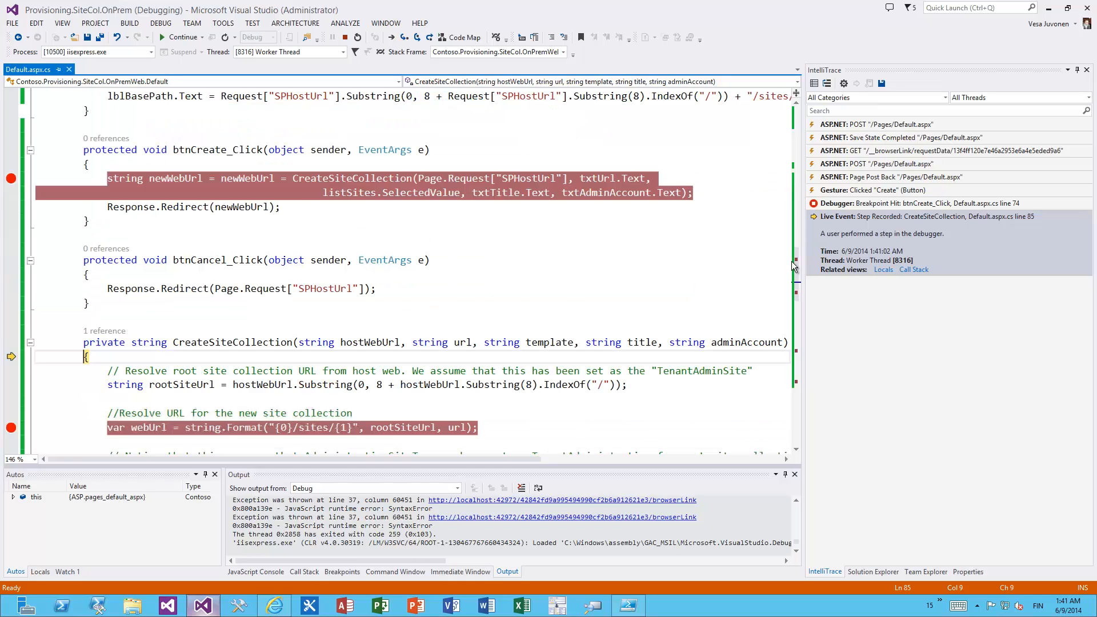
scroll(down, 3)
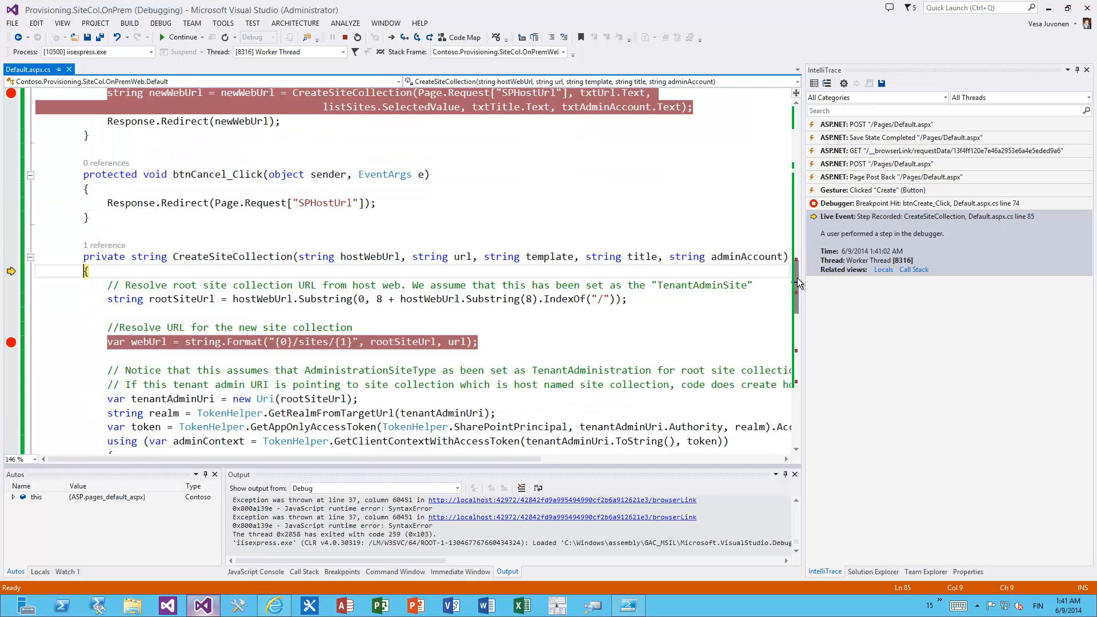
scroll(down, 3)
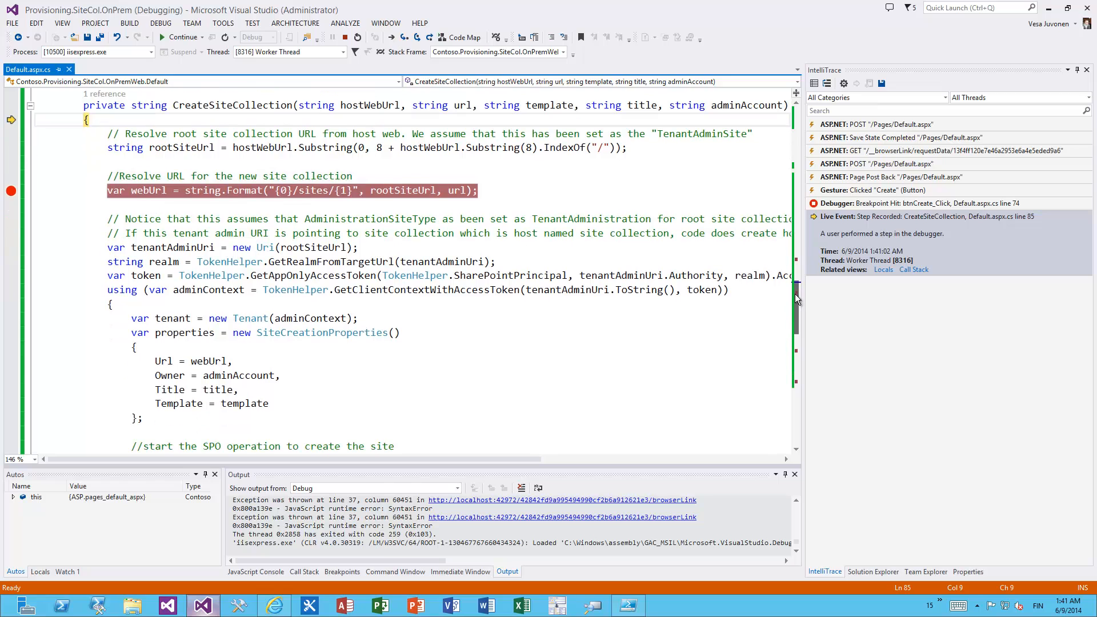
key(F10)
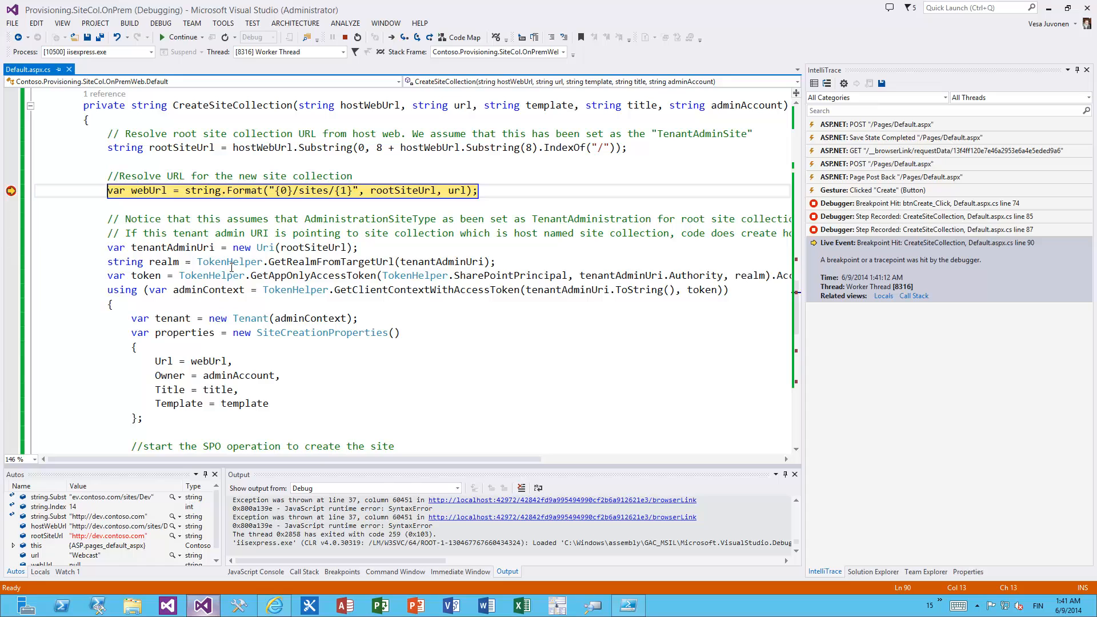
key(F10)
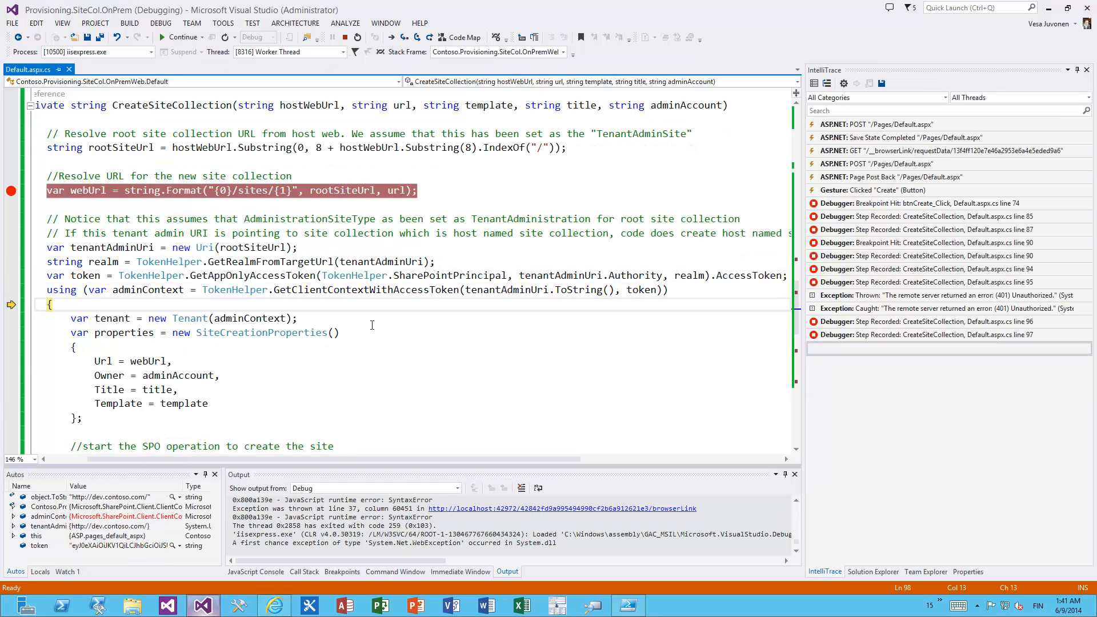
key(F10)
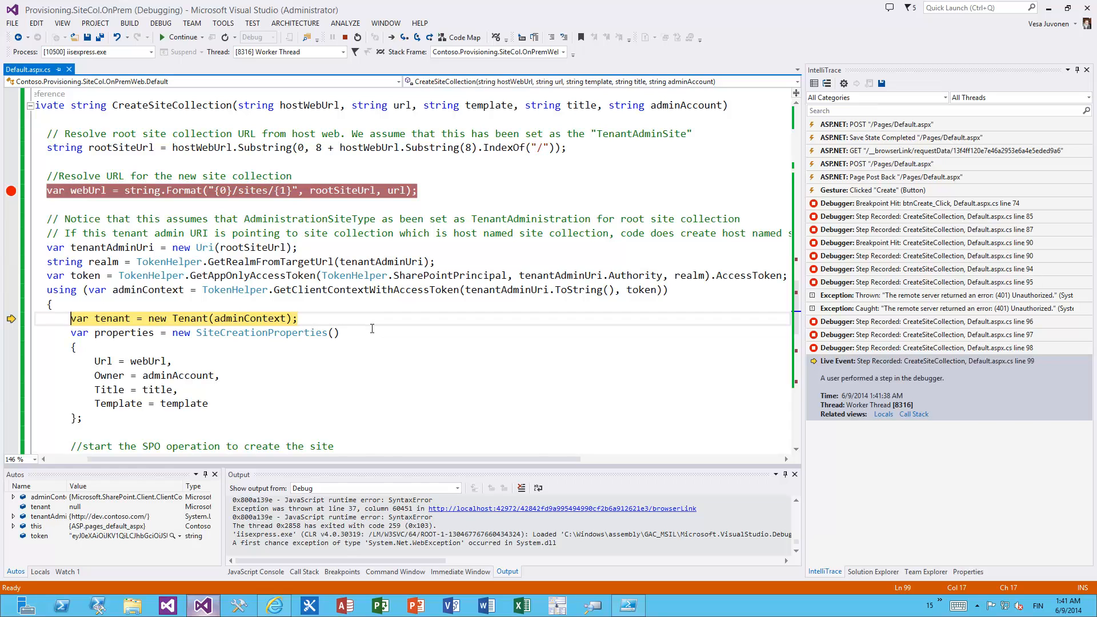
key(F10)
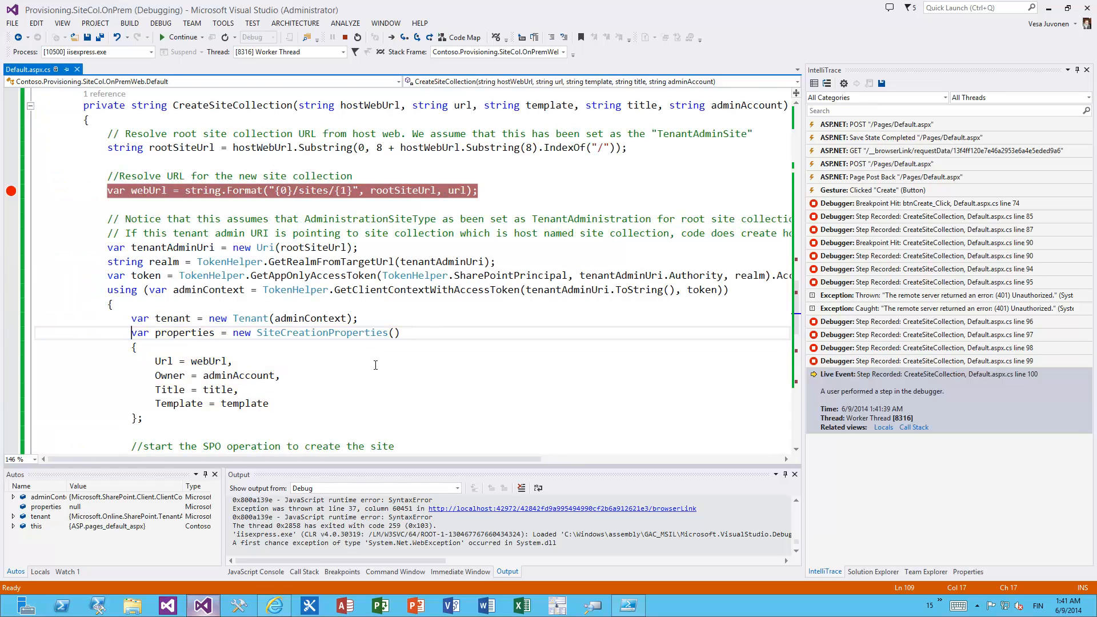
key(F10)
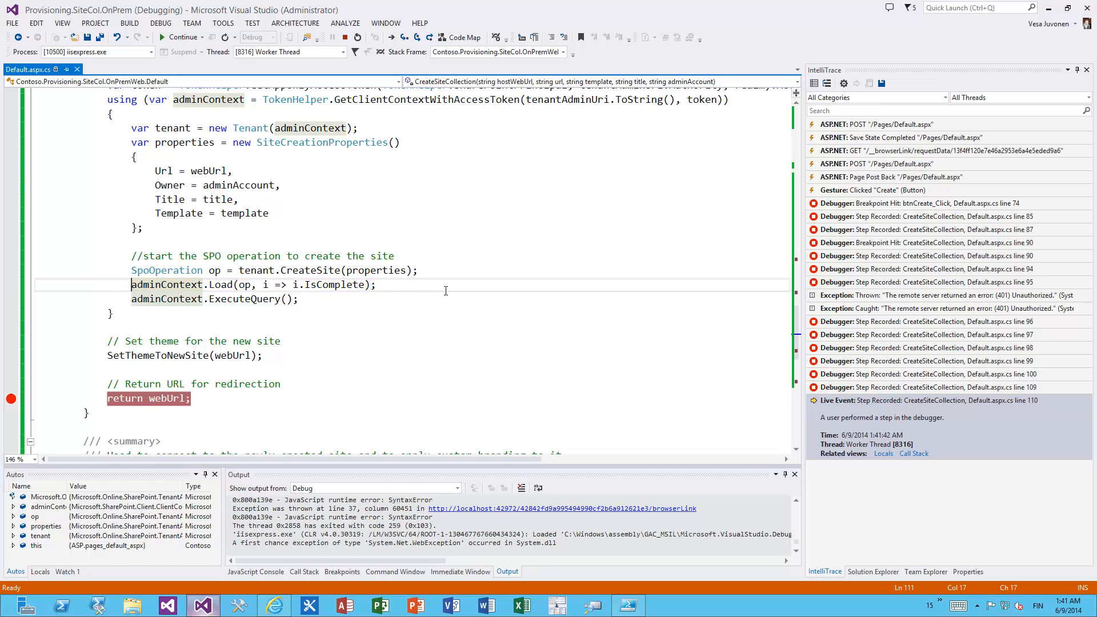
Execute the site creation query and run on to the SetThemeToNewSite breakpoint
key(F10)
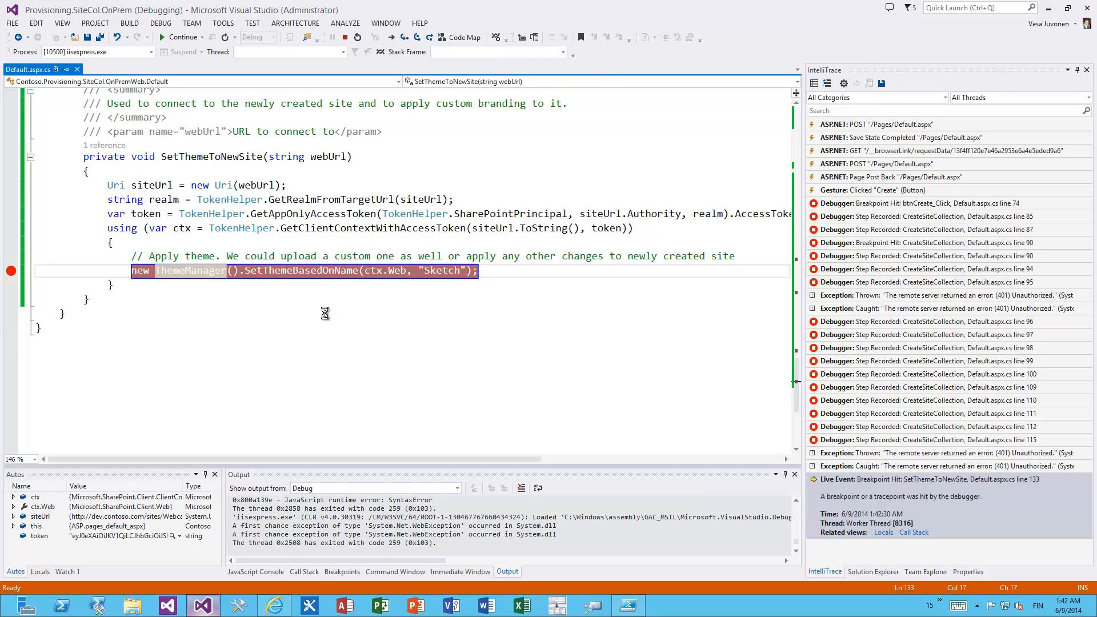
Continue the app so the Sketch theme applies and the Webcast site opens in the browser
click(179, 37)
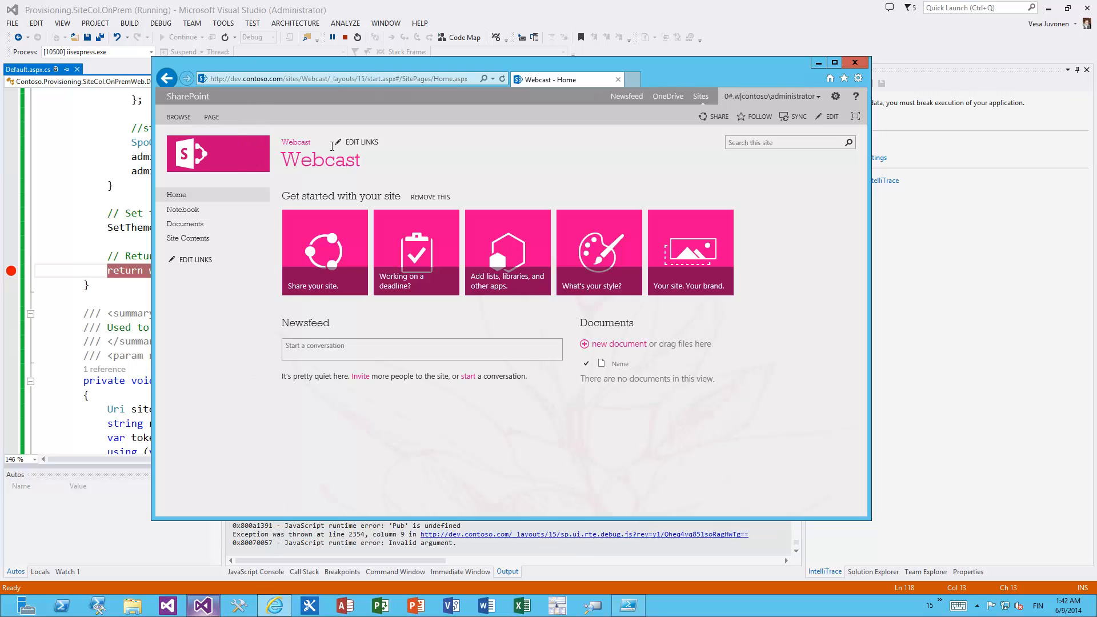
click(833, 62)
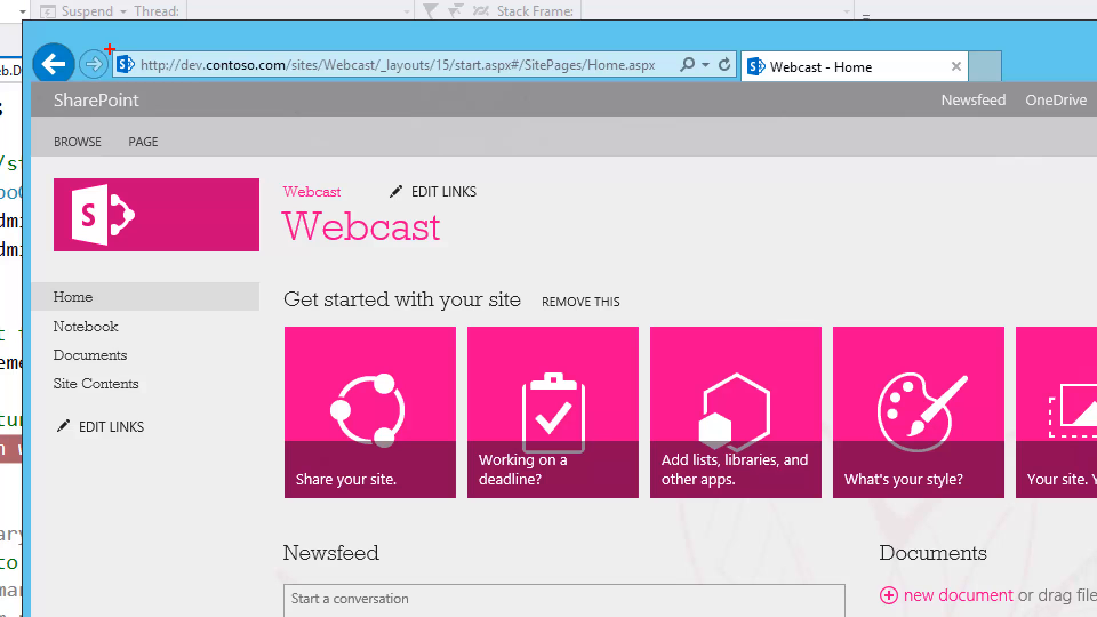
click(248, 64)
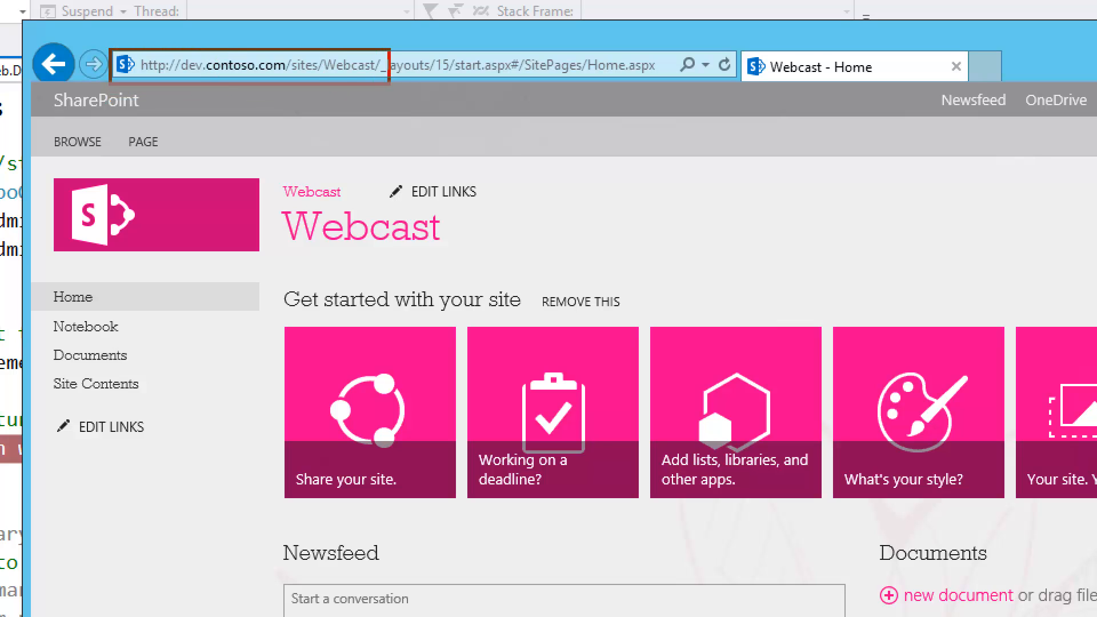